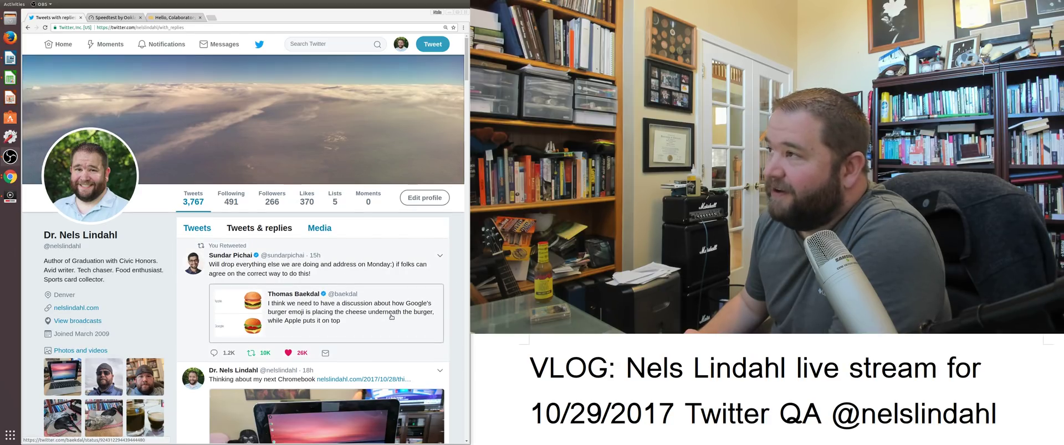
# - Scroll the Tweets & replies feed down to the Chromebook tweet and weekly Tweet activity chart
pyautogui.scroll(-3)
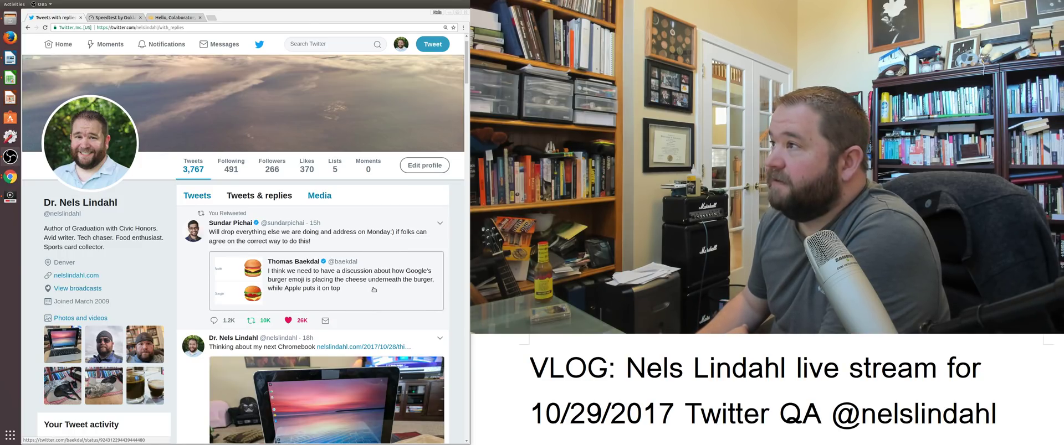
pyautogui.moveTo(358, 298)
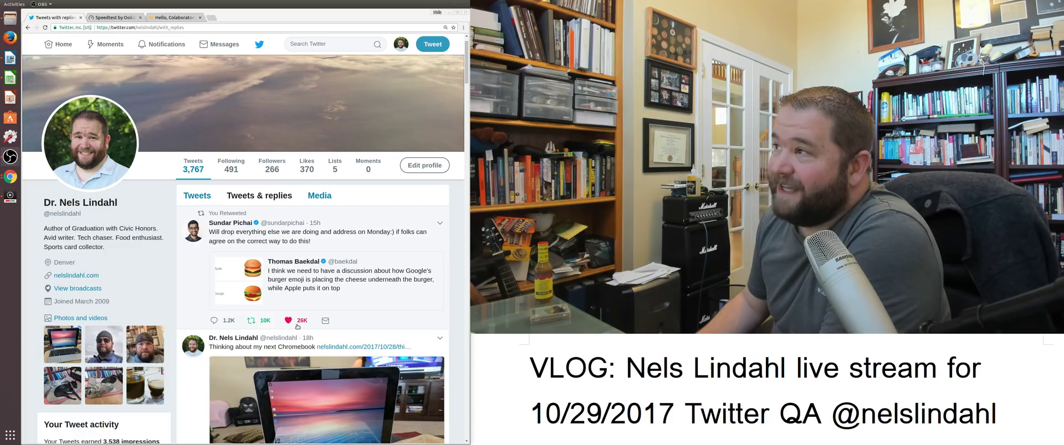
pyautogui.moveTo(218, 239)
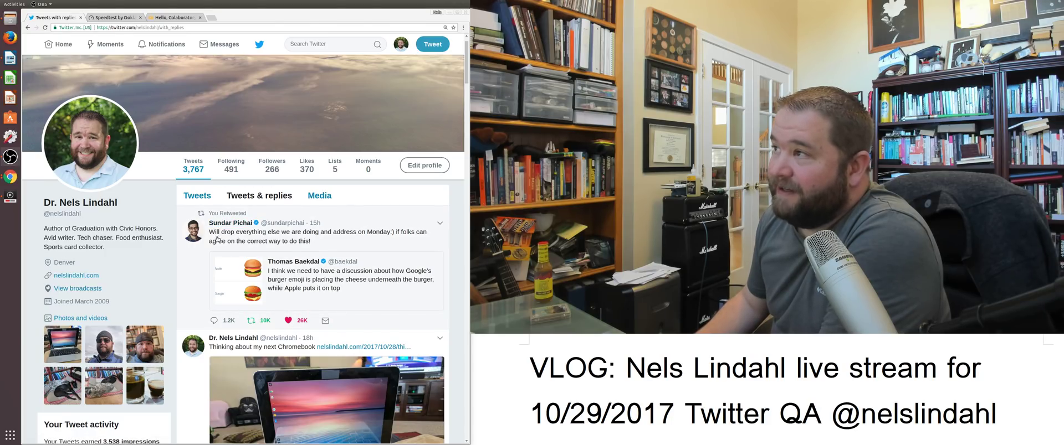
pyautogui.scroll(-3)
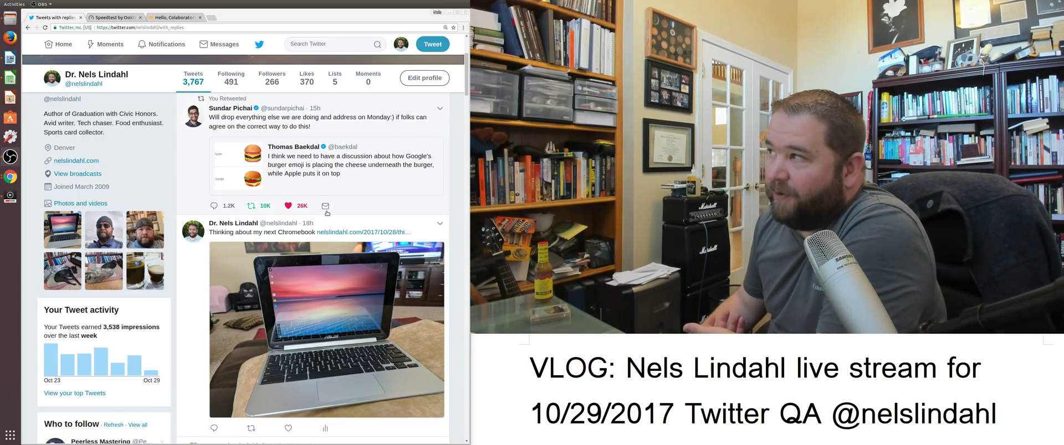
pyautogui.scroll(-3)
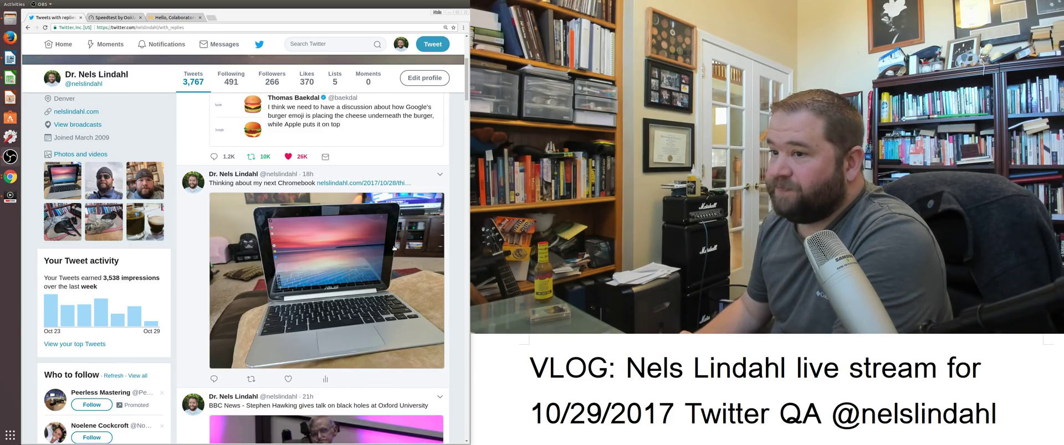
# - Scroll past the Stephen Hawking black hole tweet to the TechCrunch Midwest seed-funding map tweet
pyautogui.scroll(-3)
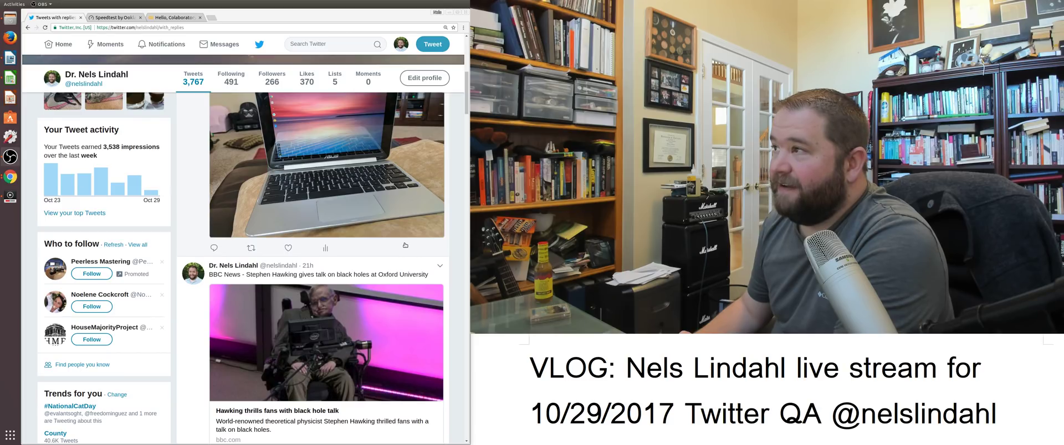
pyautogui.scroll(-3)
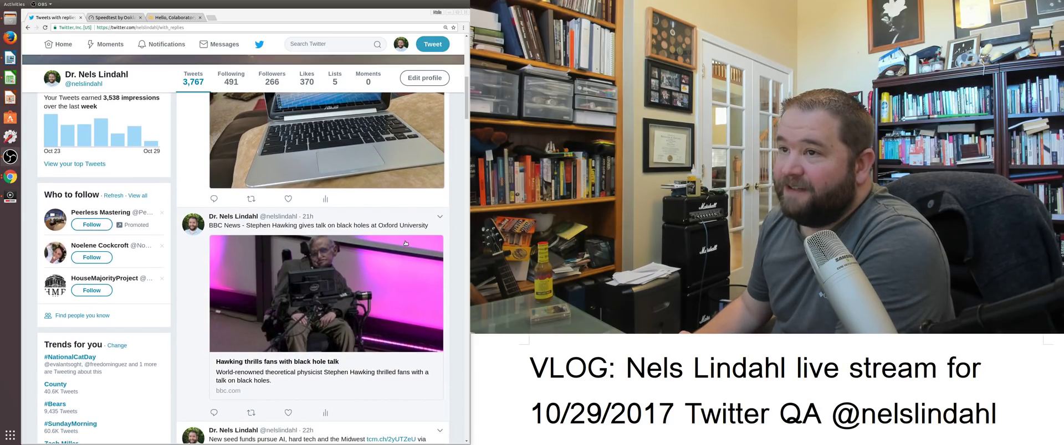
pyautogui.scroll(-3)
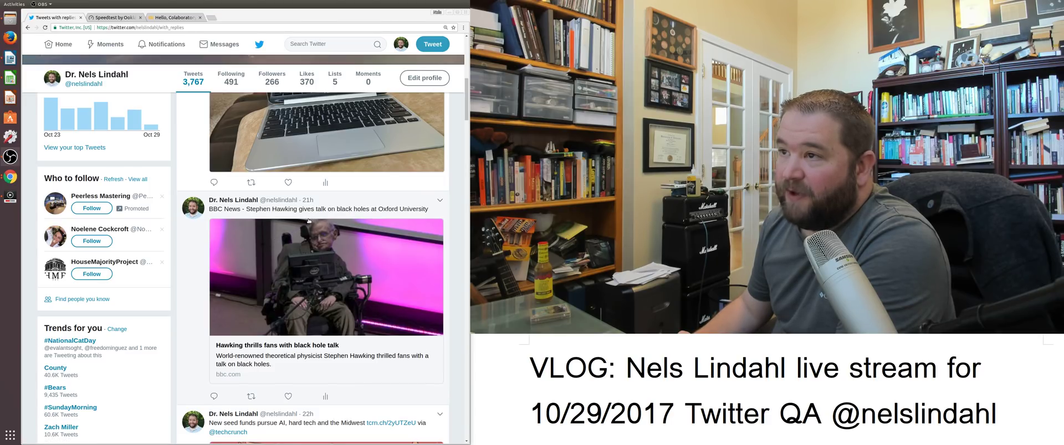
pyautogui.scroll(-3)
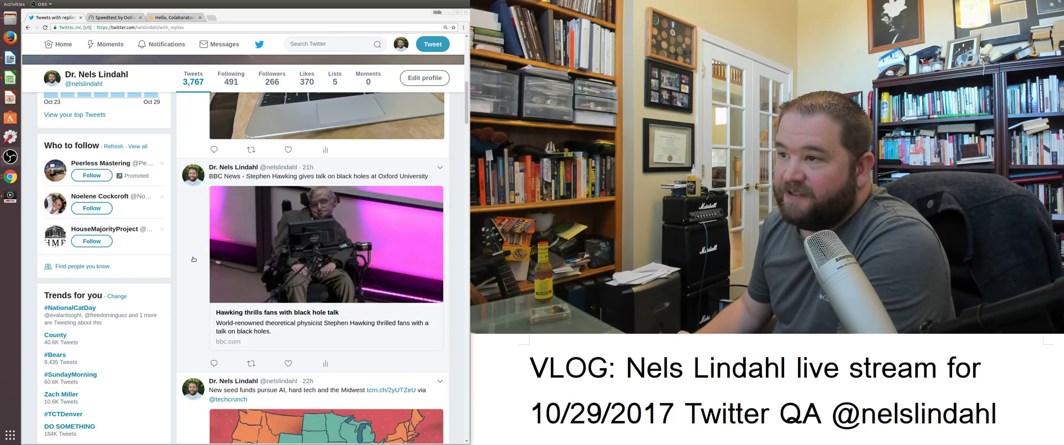
pyautogui.scroll(-3)
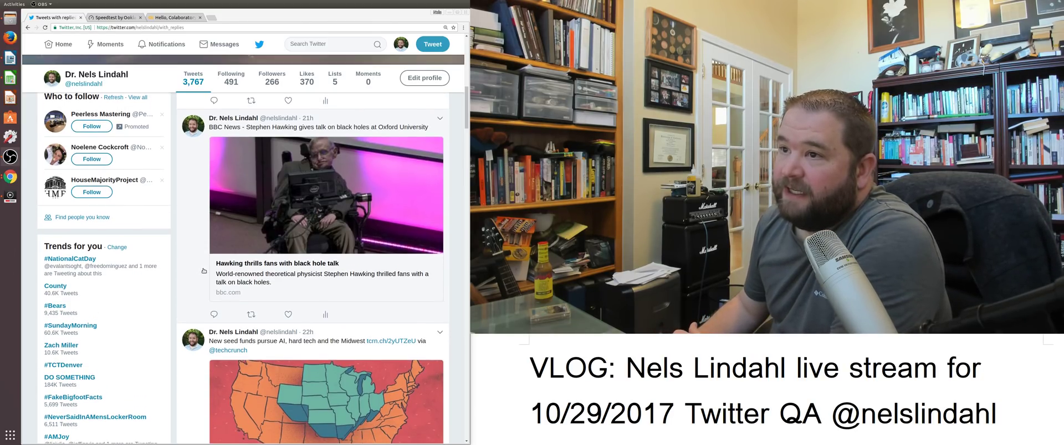
pyautogui.scroll(-3)
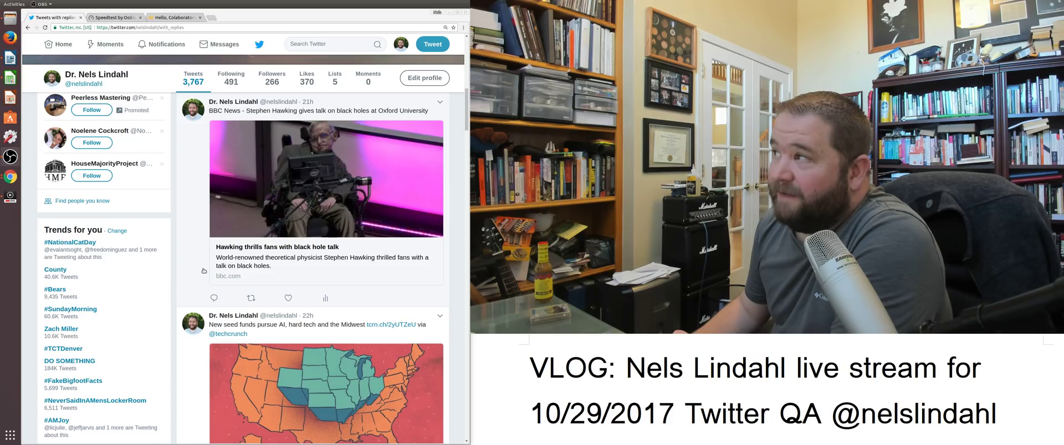
pyautogui.scroll(-3)
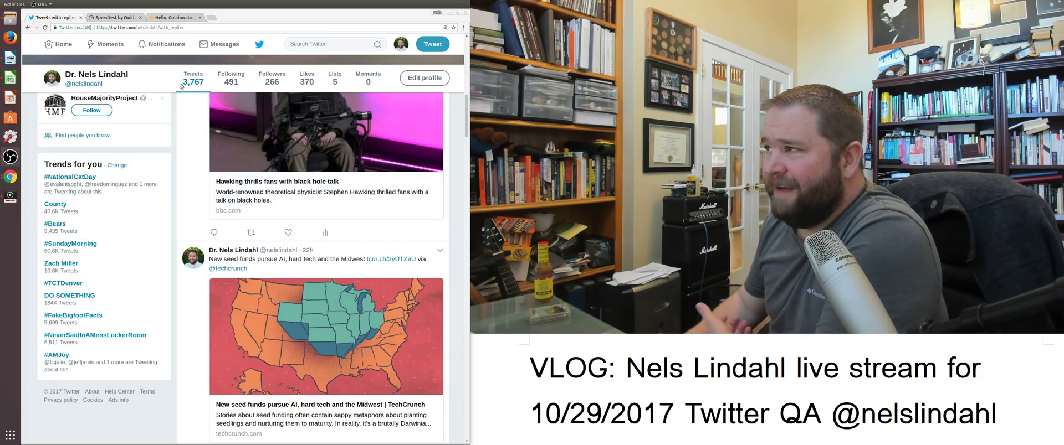
pyautogui.scroll(-3)
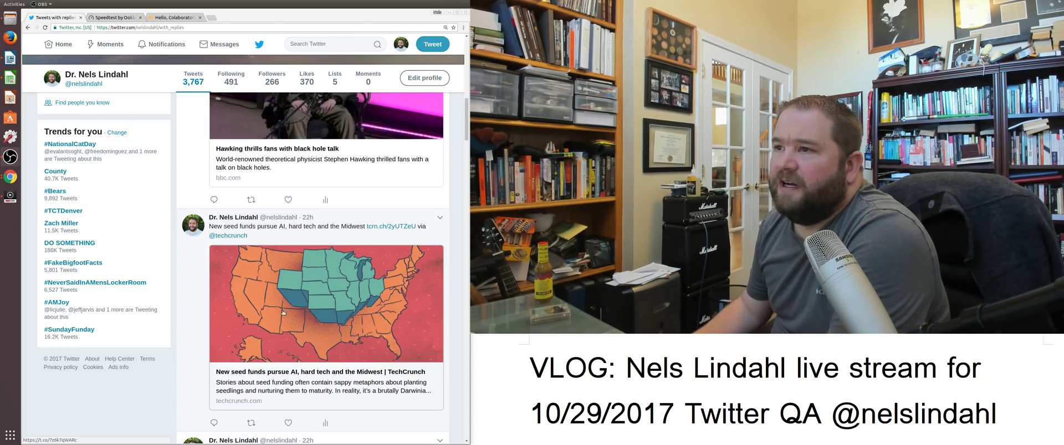
# - Scroll down to the Oct 27 'Nerds rejoice' Google Colaboratory tweet with its notebook screenshot
pyautogui.scroll(-3)
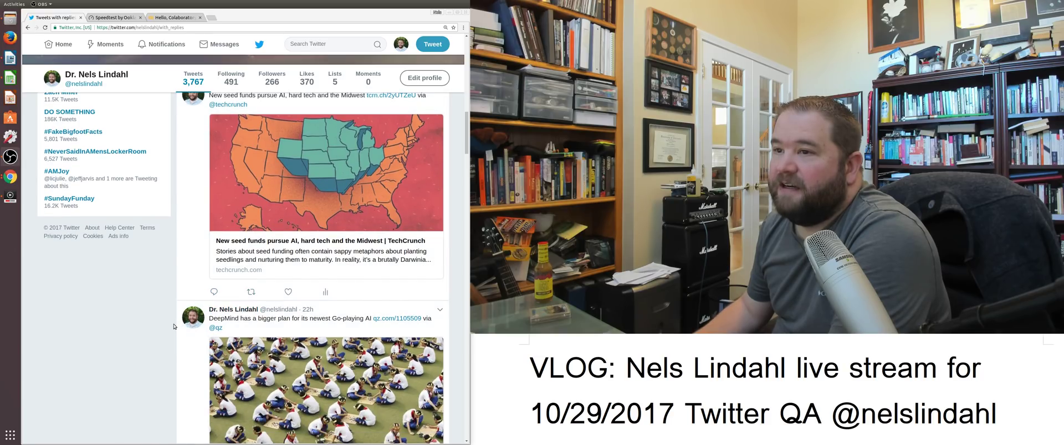
pyautogui.scroll(-3)
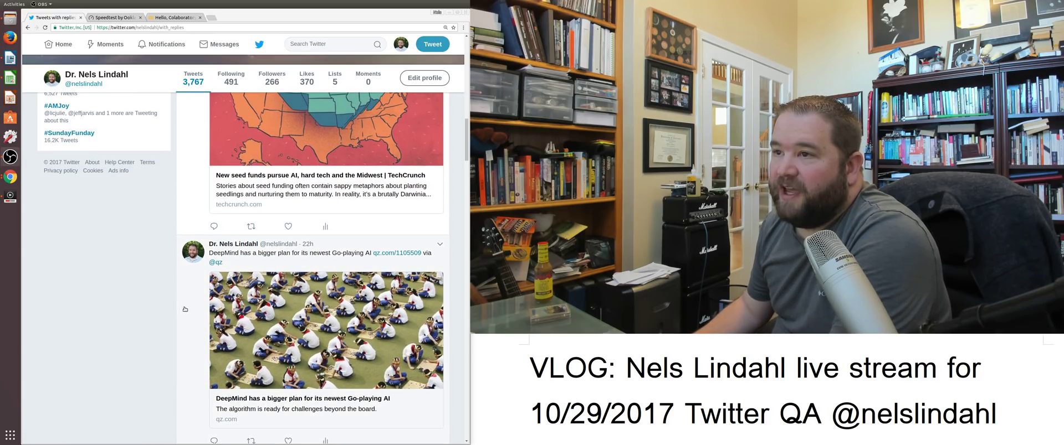
pyautogui.scroll(-3)
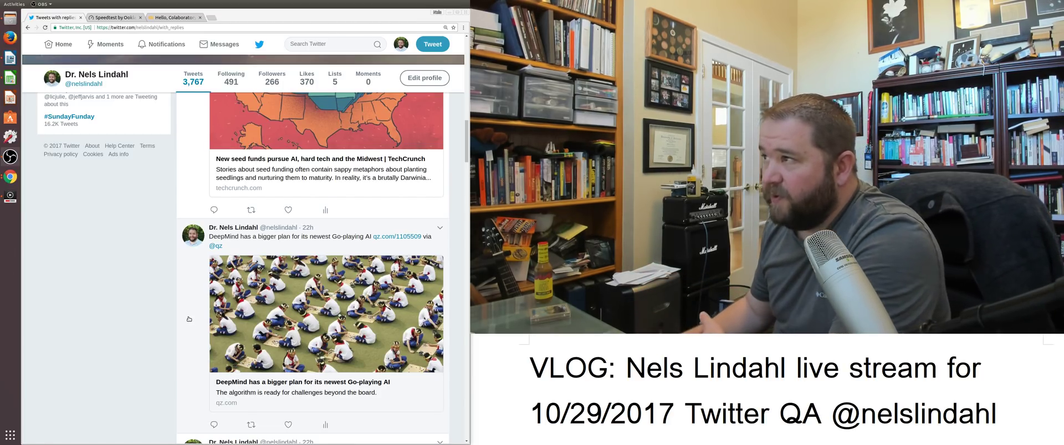
pyautogui.scroll(-3)
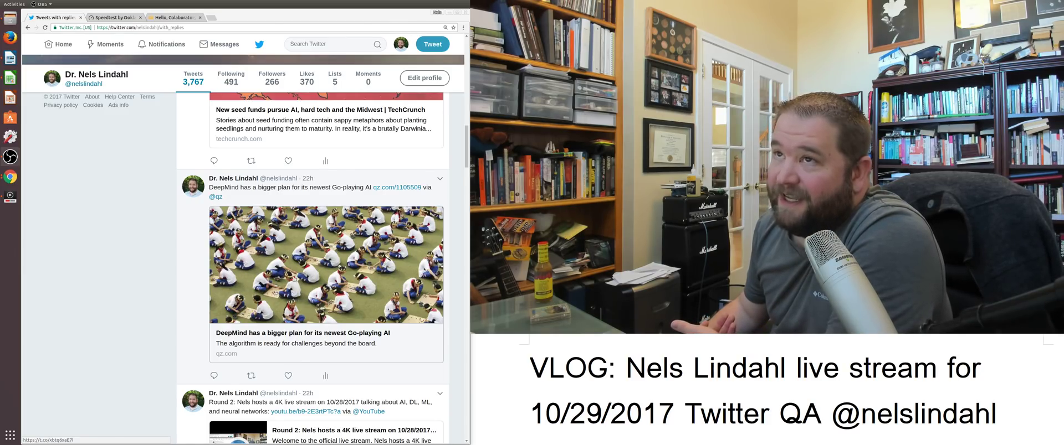
pyautogui.scroll(-3)
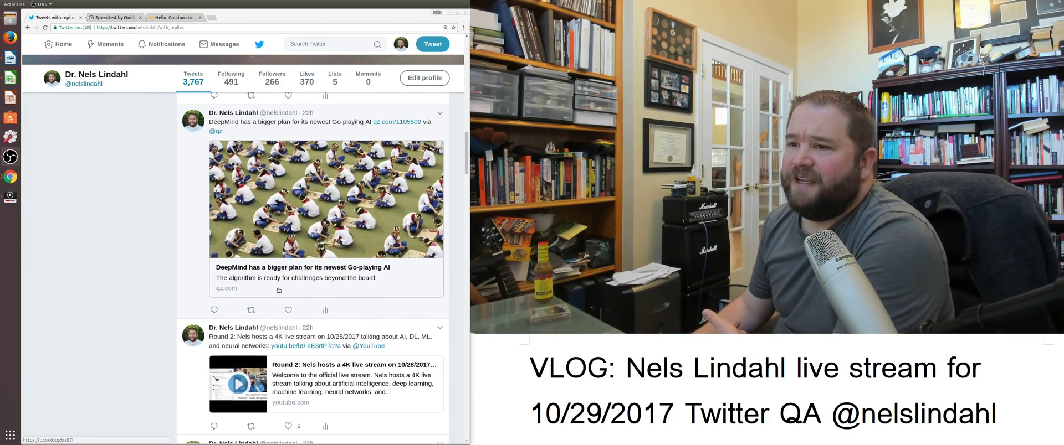
pyautogui.scroll(-3)
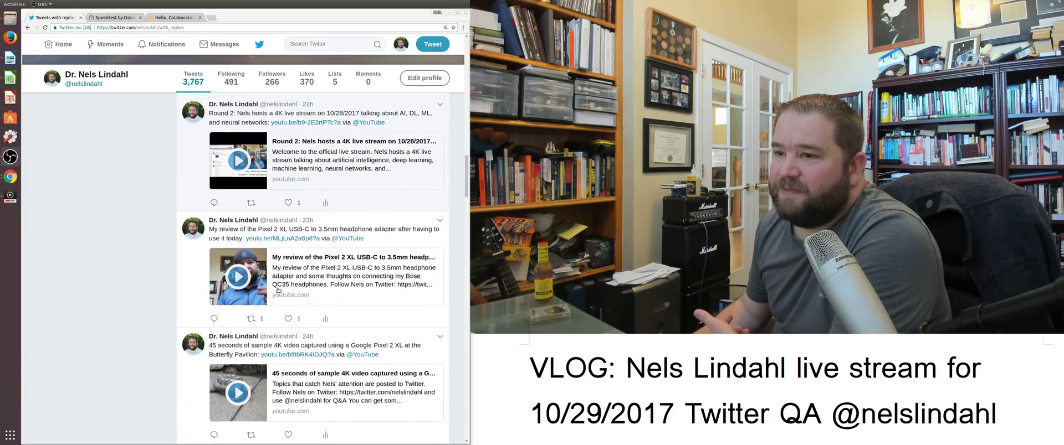
pyautogui.scroll(-3)
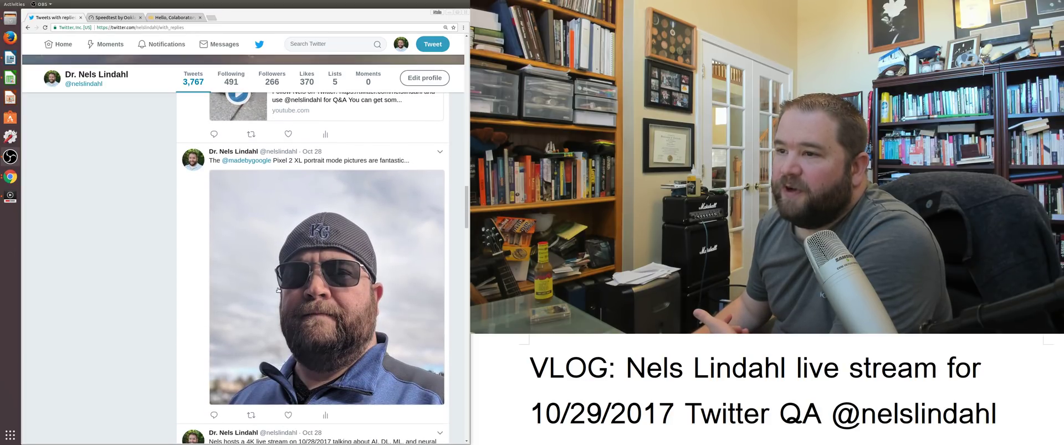
pyautogui.scroll(-3)
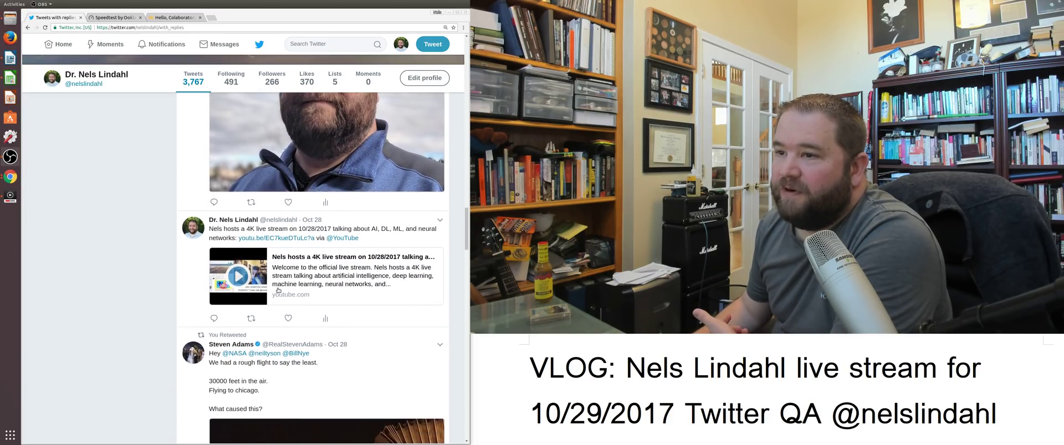
pyautogui.scroll(-3)
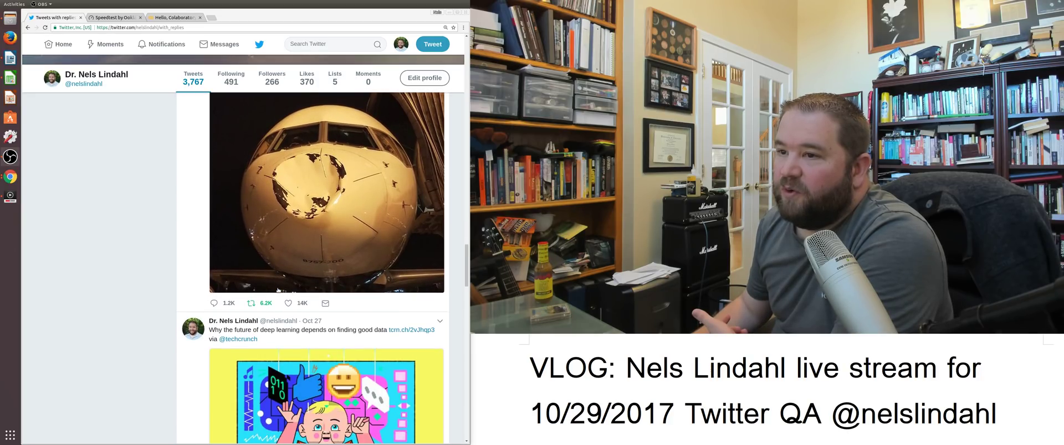
pyautogui.scroll(-3)
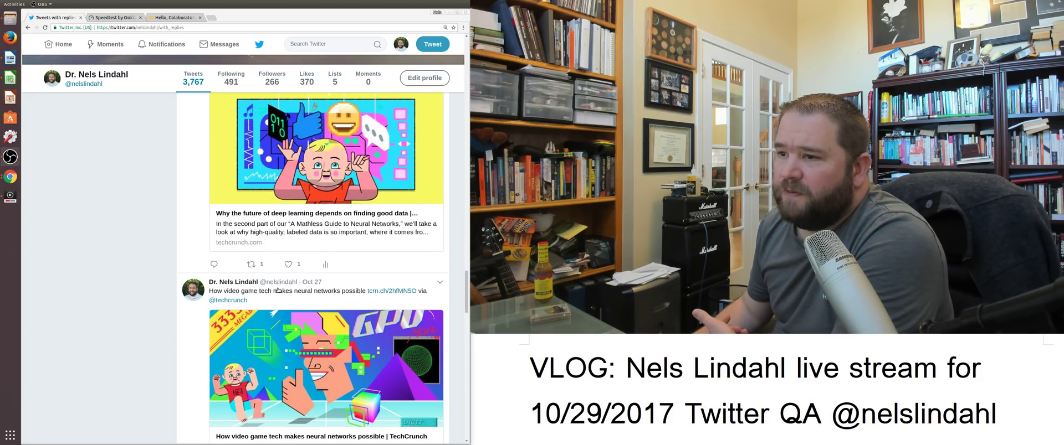
pyautogui.scroll(-3)
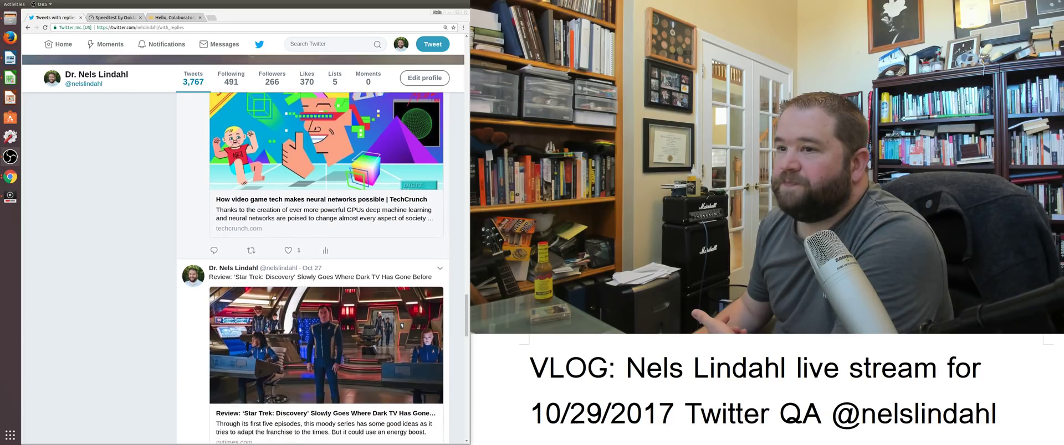
pyautogui.scroll(-3)
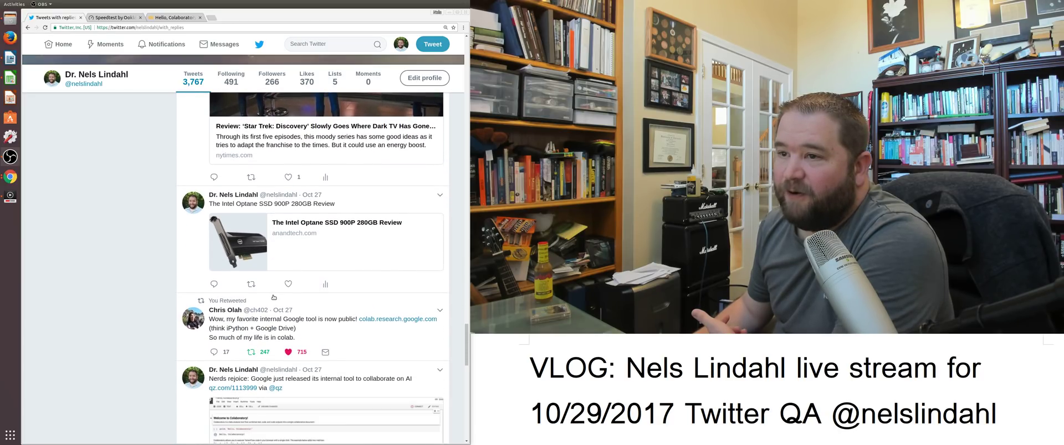
pyautogui.scroll(-3)
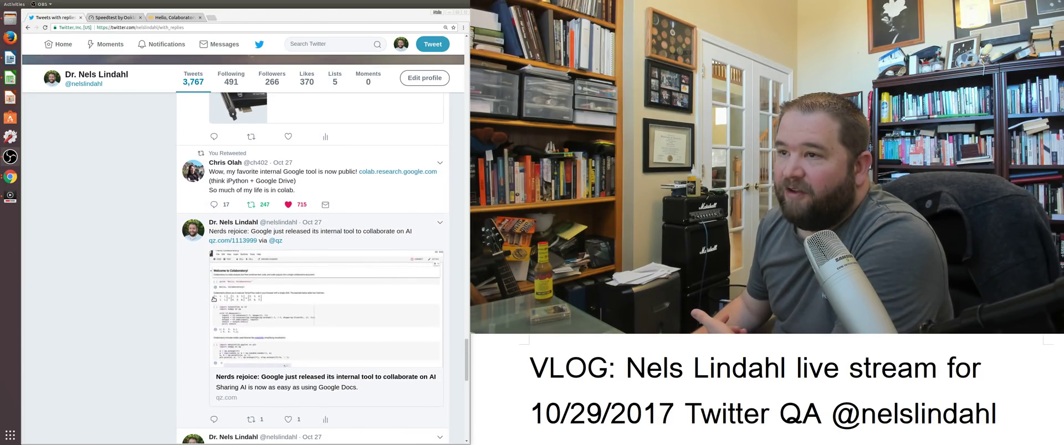
pyautogui.scroll(-3)
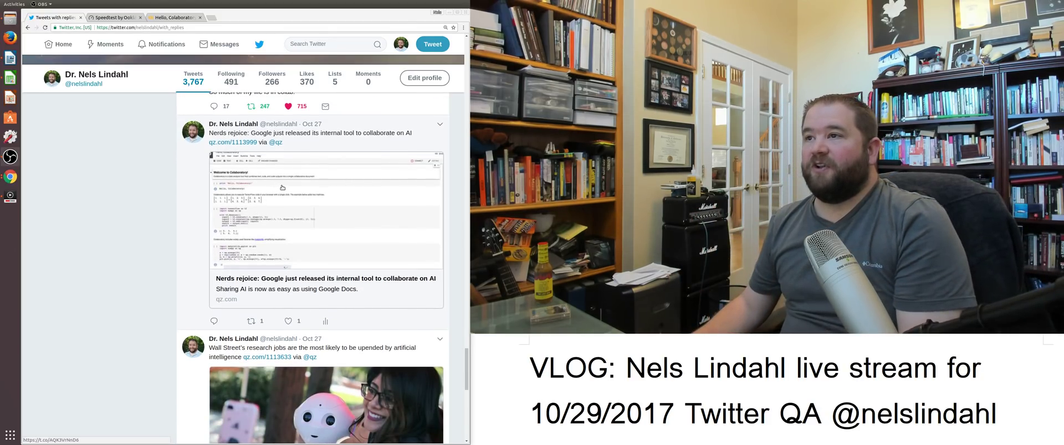
pyautogui.scroll(3)
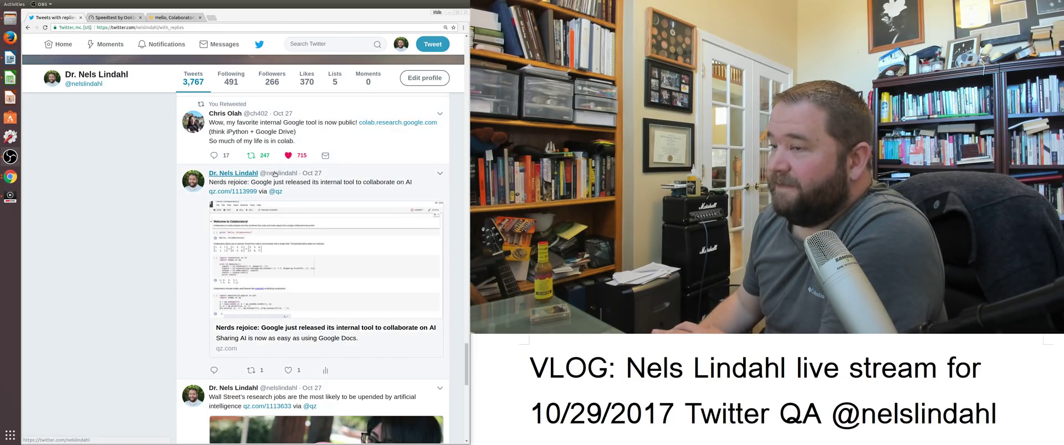
pyautogui.moveTo(311, 198)
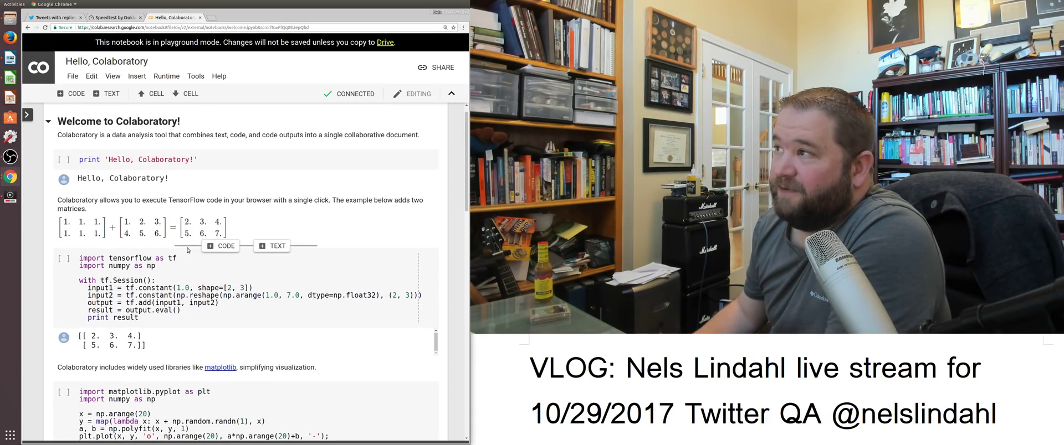
pyautogui.moveTo(46, 202)
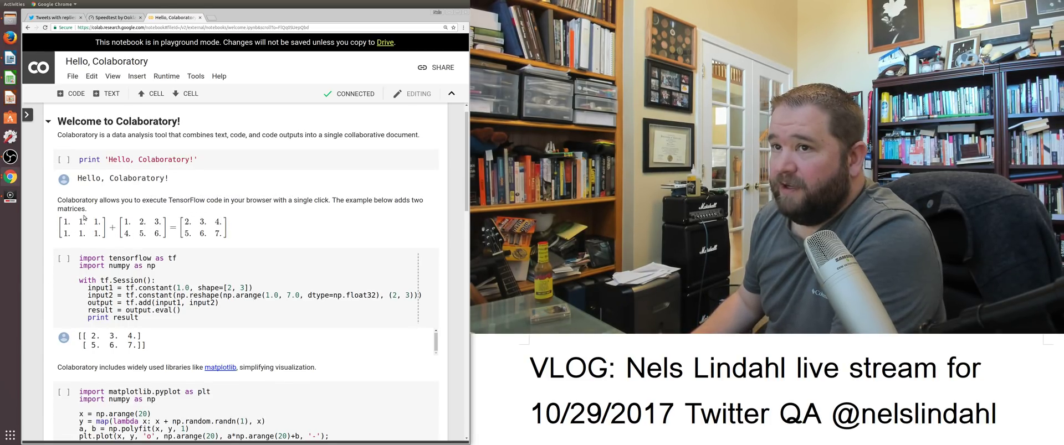
# - Select the print('Hello, Colaboratory!') cell and run it
pyautogui.click(155, 159)
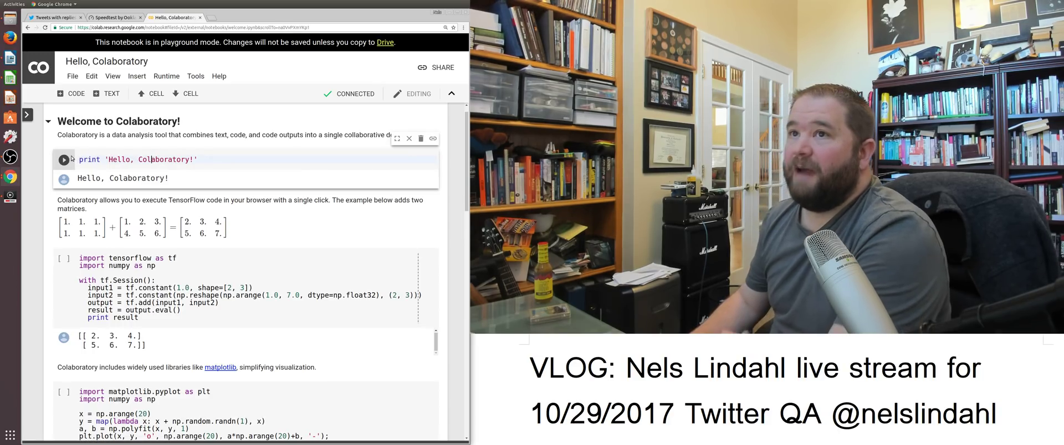
pyautogui.moveTo(63, 159)
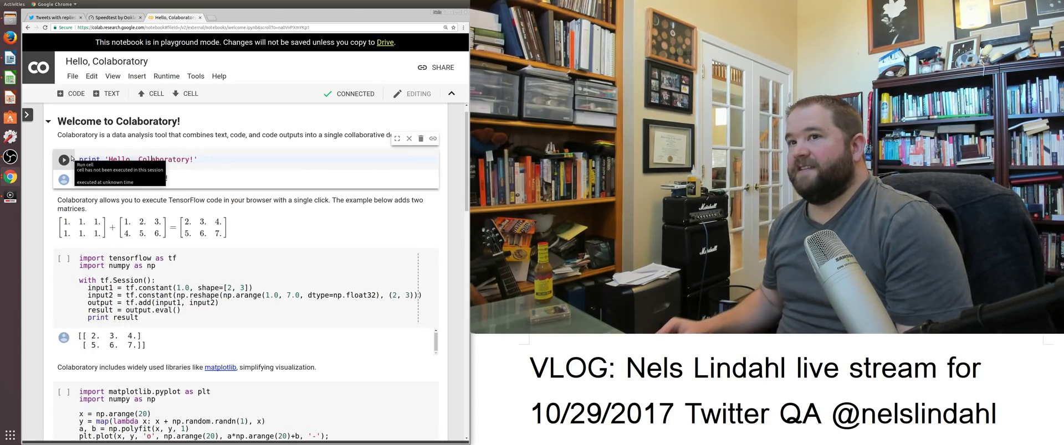
pyautogui.click(63, 160)
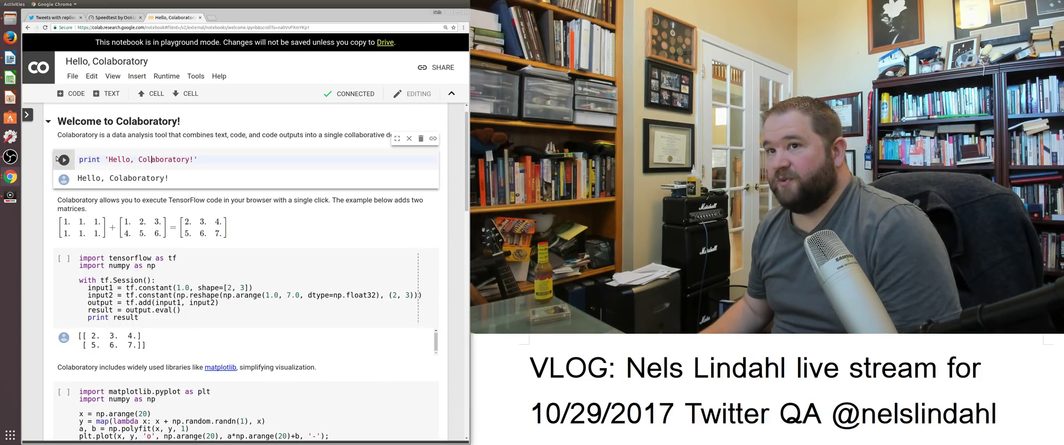
pyautogui.moveTo(64, 160)
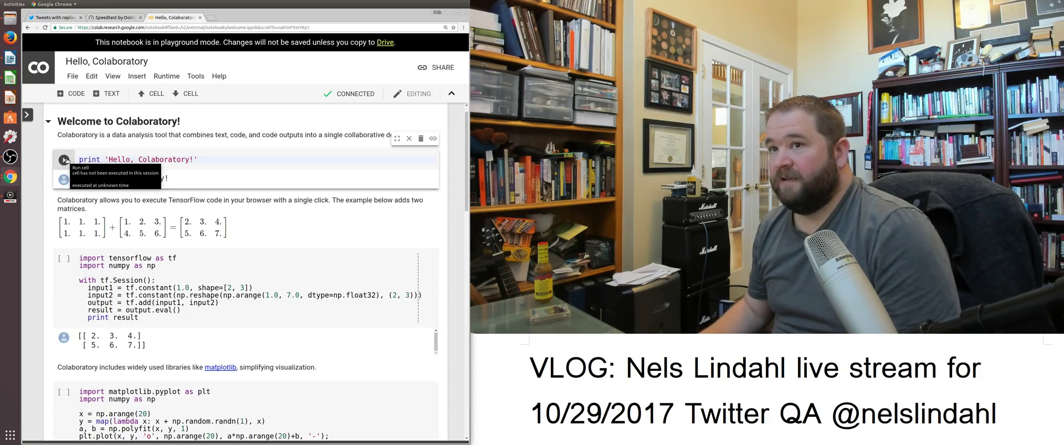
pyautogui.click(64, 160)
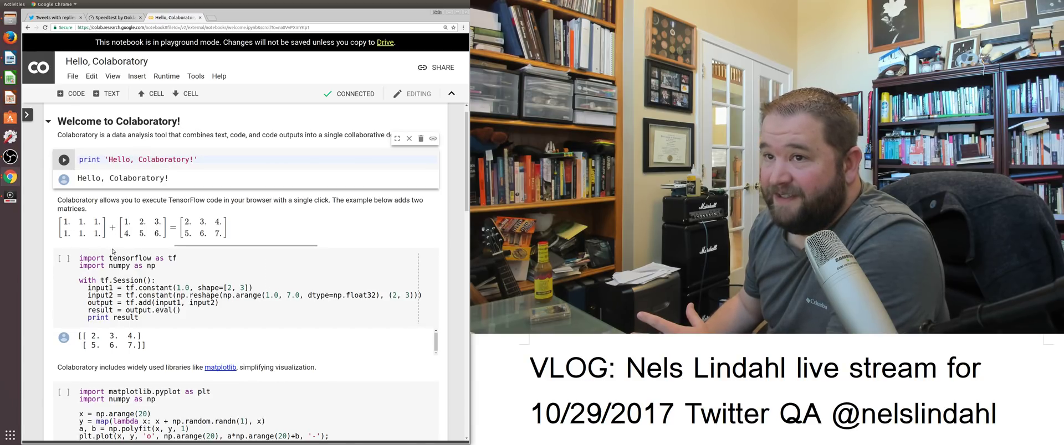
# - Run the TensorFlow matrix-addition cell, getting [[2. 3. 4.] [5. 6. 7.]], then return to Twitter
pyautogui.scroll(-3)
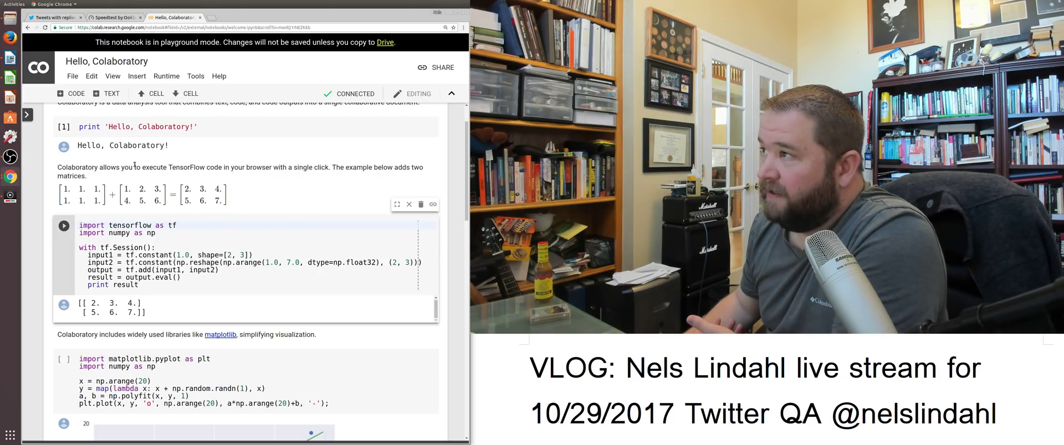
pyautogui.moveTo(64, 226)
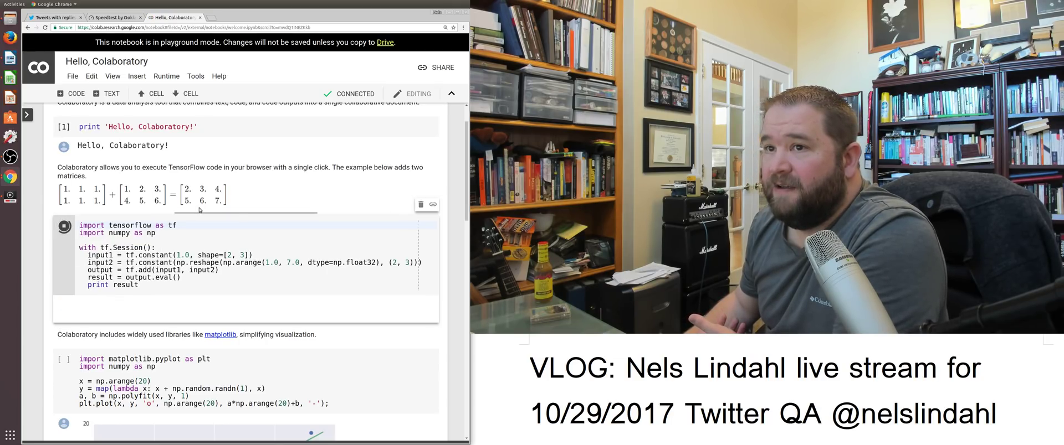
pyautogui.click(64, 226)
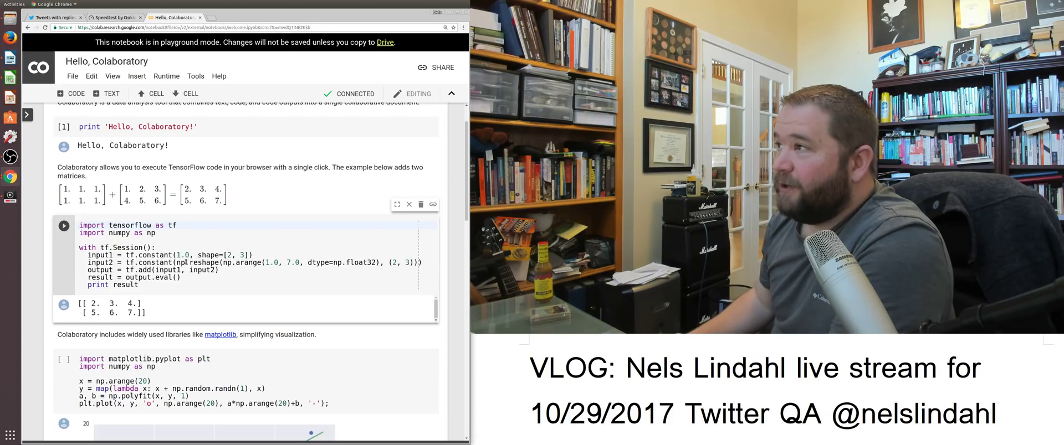
pyautogui.click(51, 18)
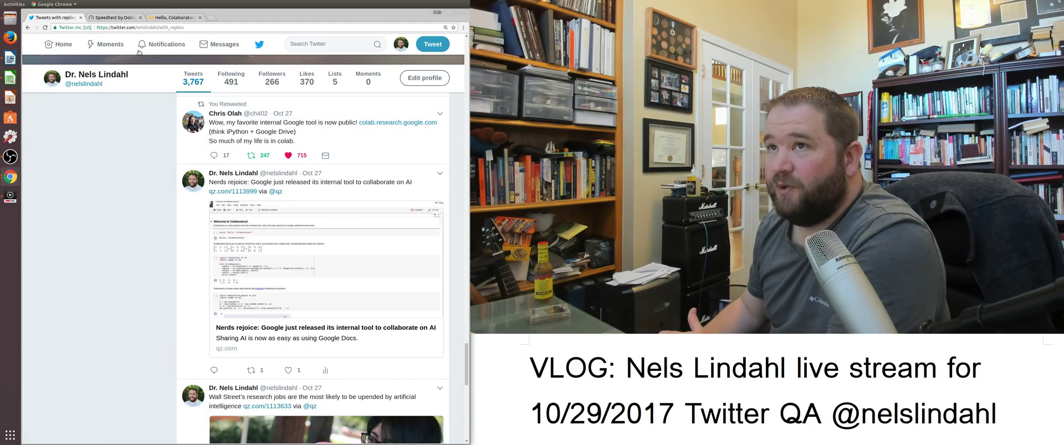
# - Switch to the Hello, Colaboratory notebook showing the TensorFlow matrix result
pyautogui.click(173, 17)
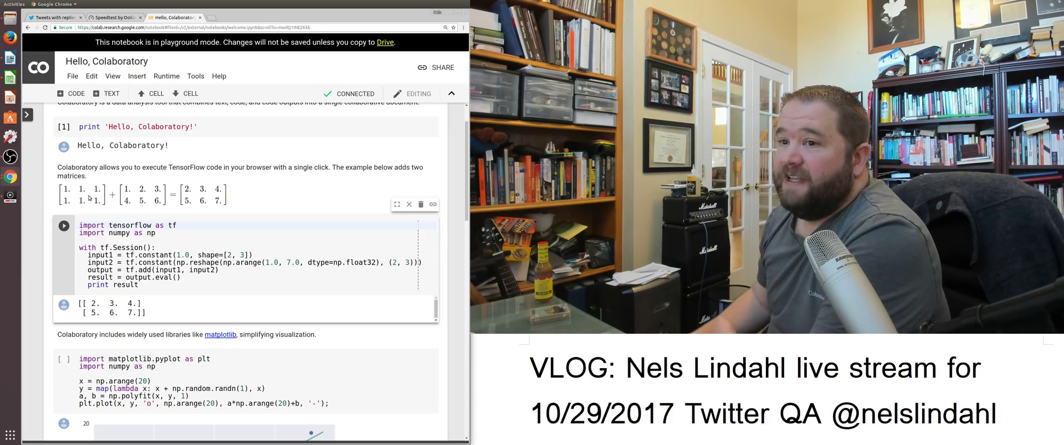
# - Rerun the matplotlib cell to draw a fresh scatter plot with a fitted line
pyautogui.scroll(-3)
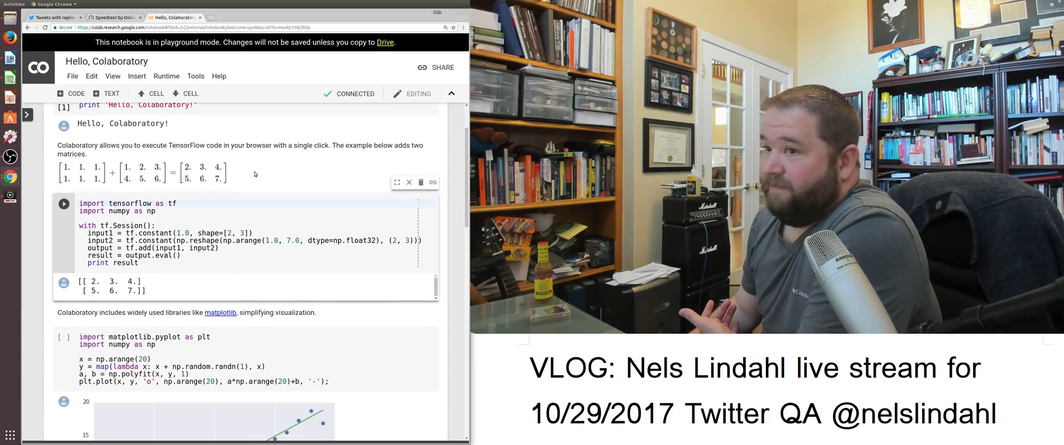
pyautogui.scroll(-3)
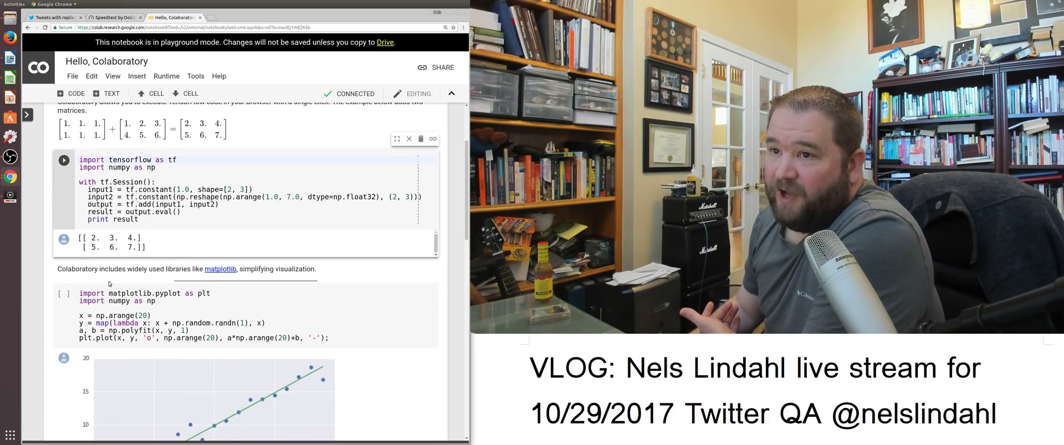
pyautogui.scroll(-3)
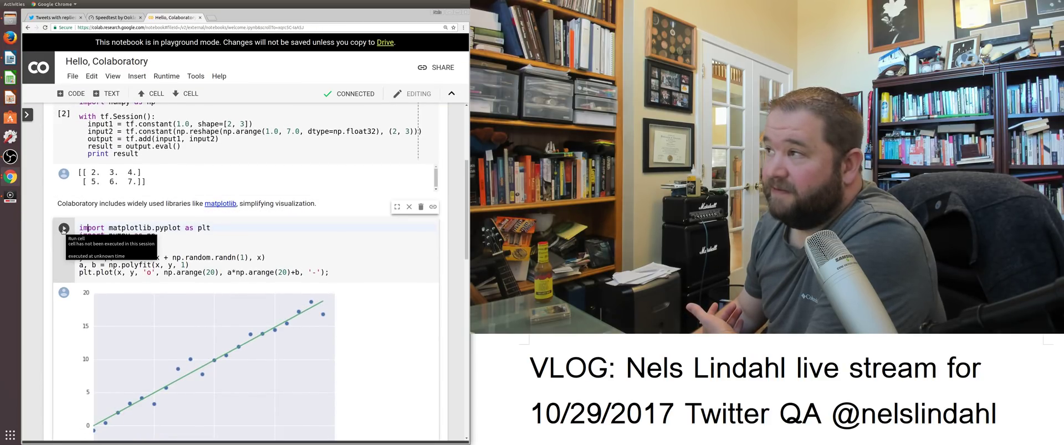
pyautogui.scroll(-3)
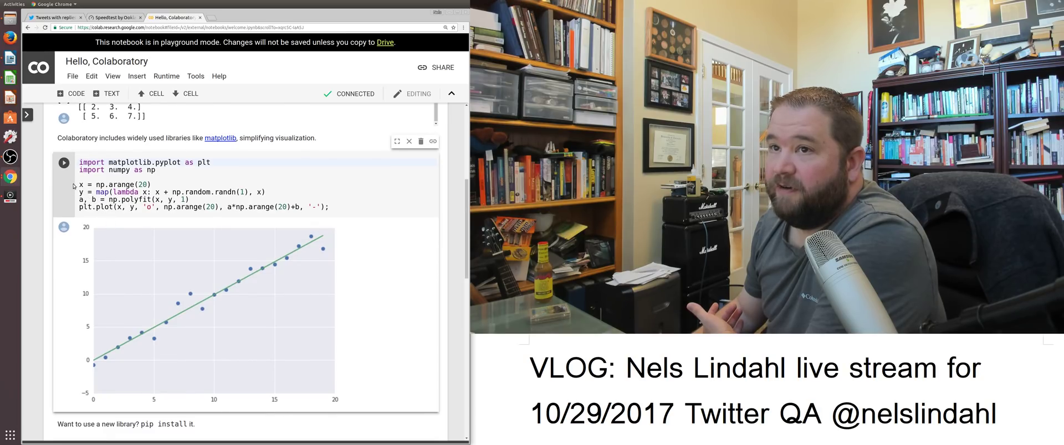
pyautogui.click(63, 161)
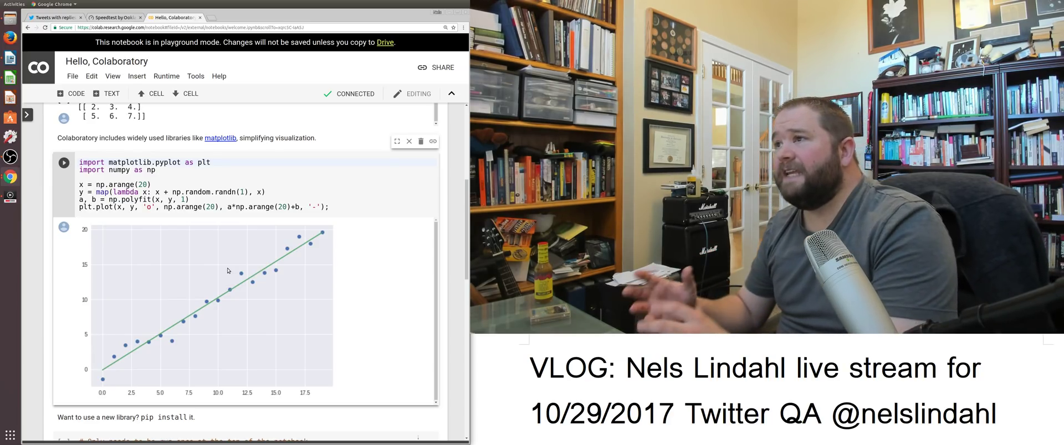
pyautogui.moveTo(246, 122)
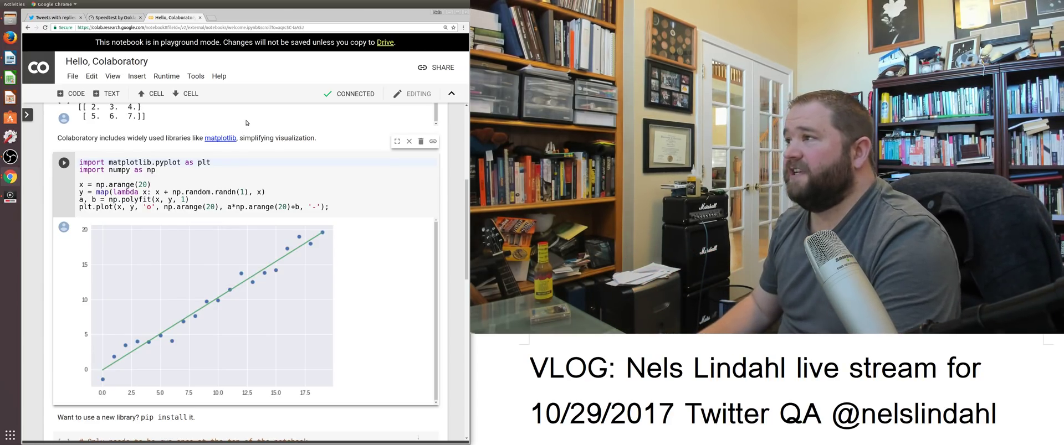
pyautogui.scroll(-3)
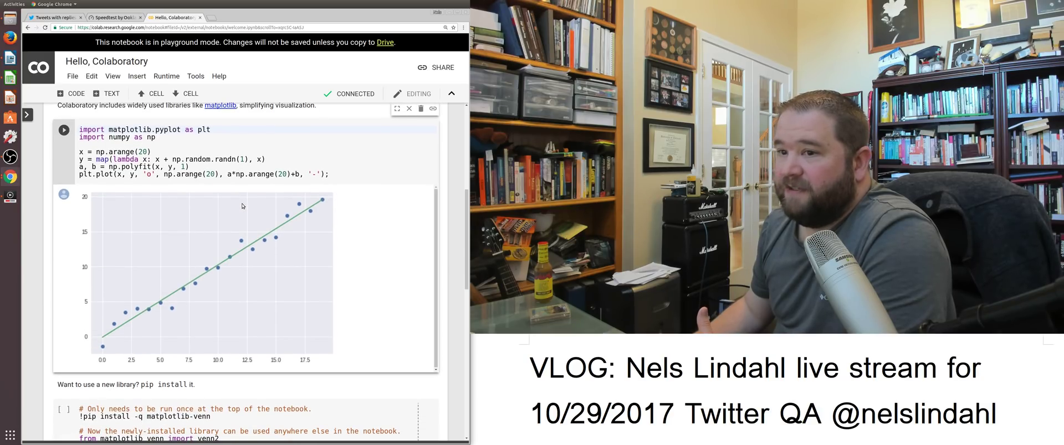
pyautogui.scroll(-3)
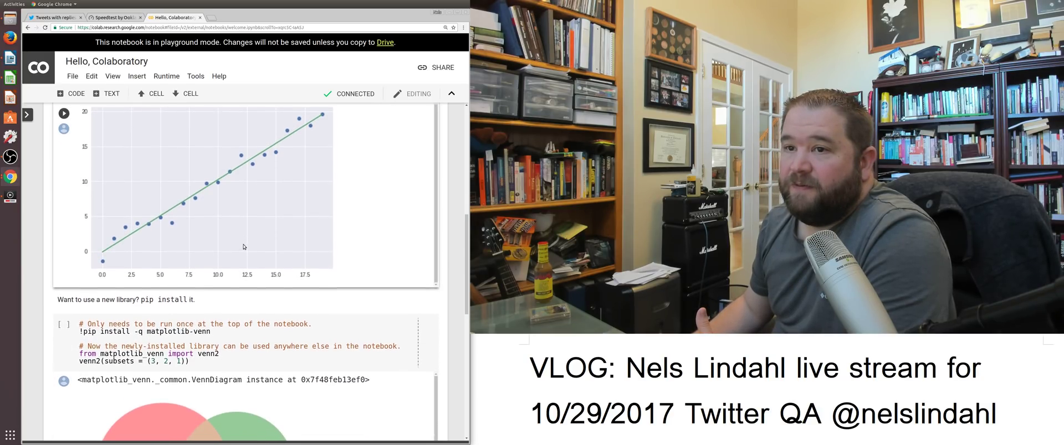
pyautogui.scroll(-3)
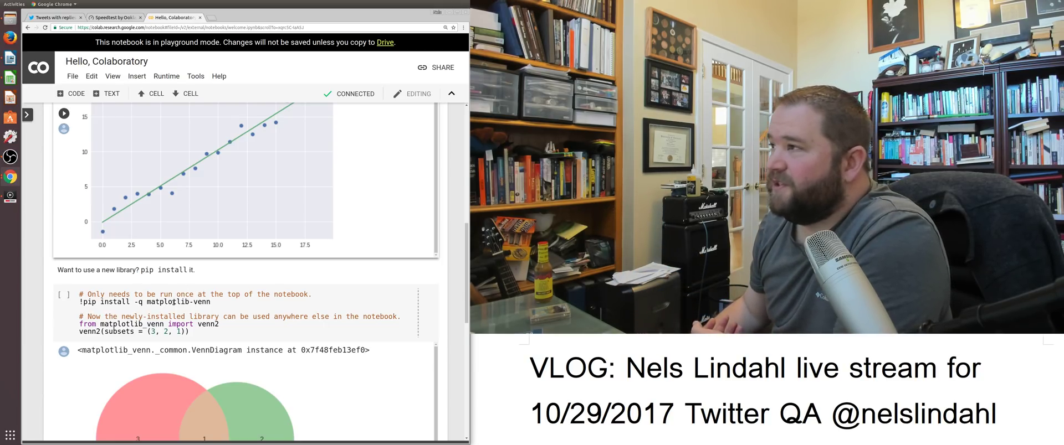
# - Rerun the matplotlib-venn cell to redraw the two-circle Venn diagram, then visit Twitter and return
pyautogui.scroll(-3)
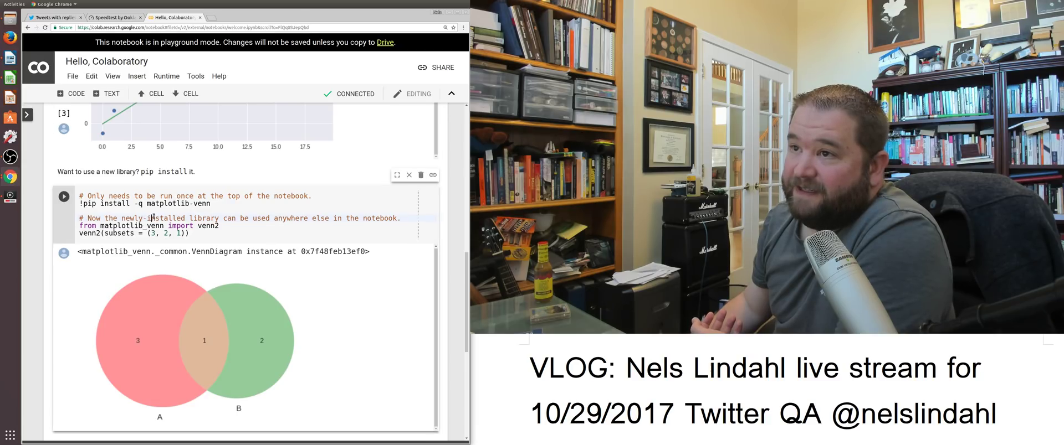
pyautogui.moveTo(64, 197)
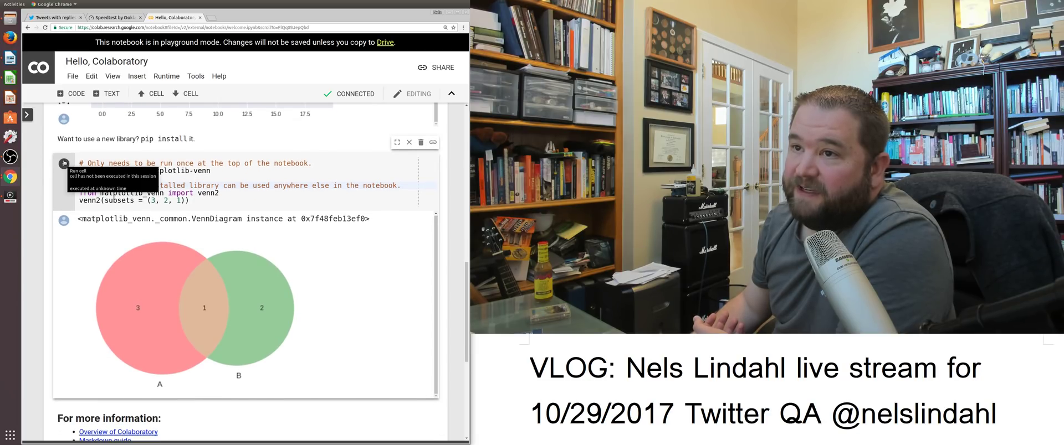
pyautogui.click(64, 163)
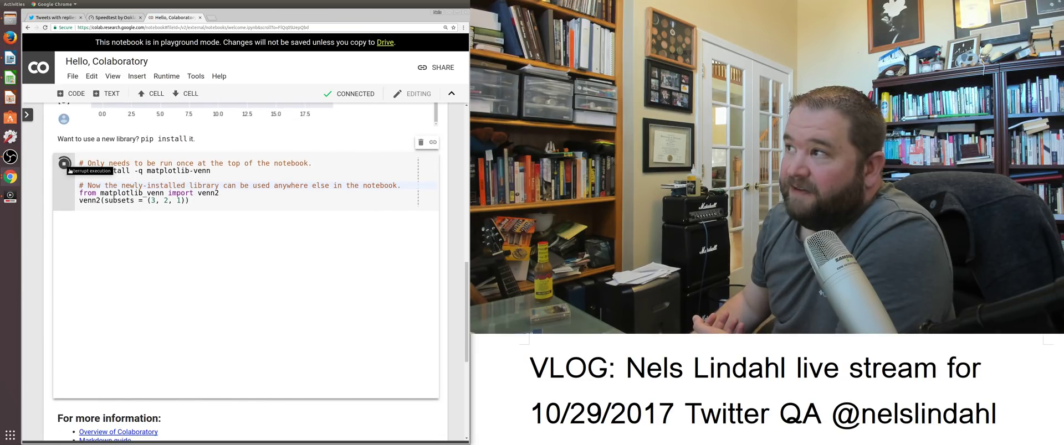
pyautogui.click(63, 164)
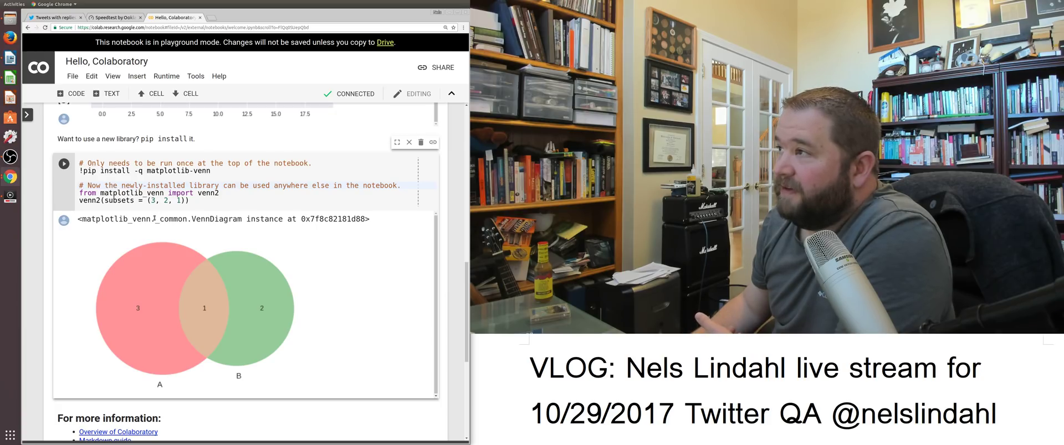
pyautogui.scroll(-3)
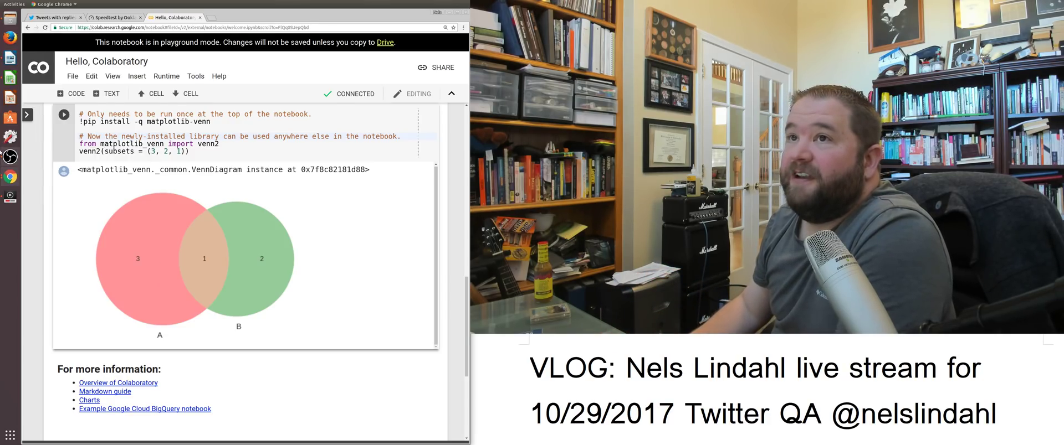
pyautogui.click(54, 17)
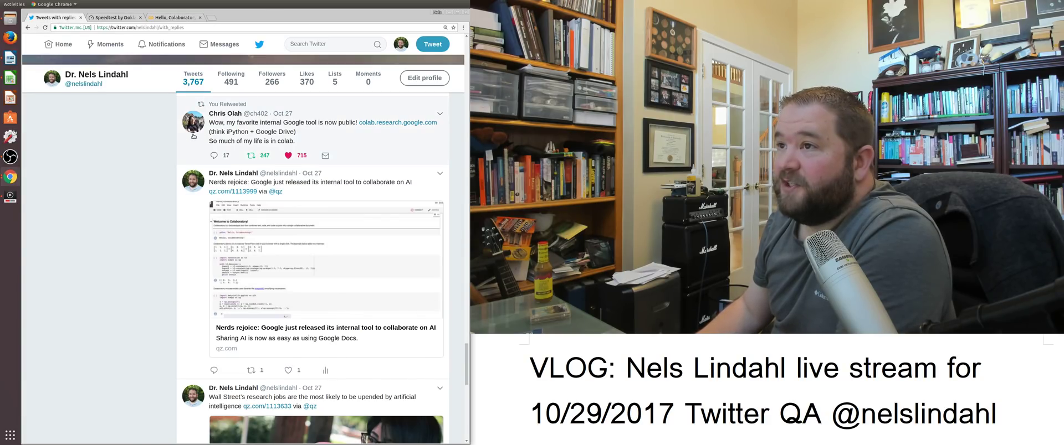
pyautogui.click(173, 16)
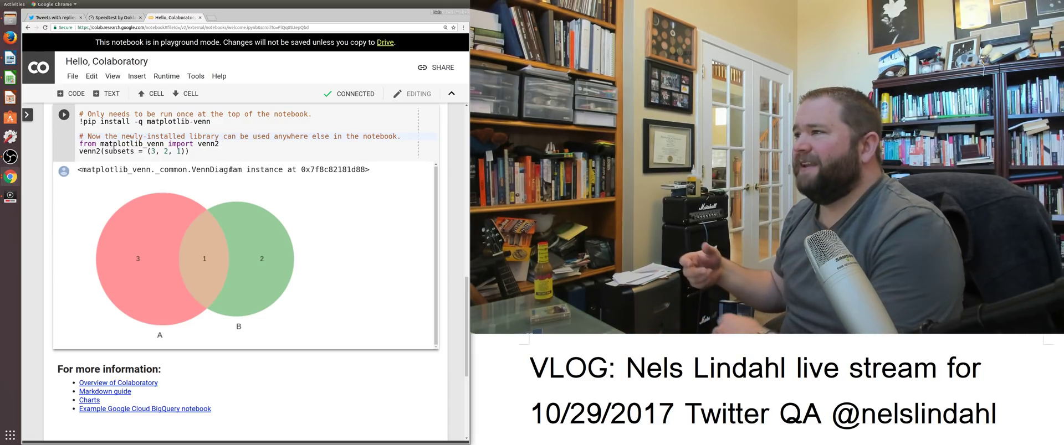
pyautogui.moveTo(115, 189)
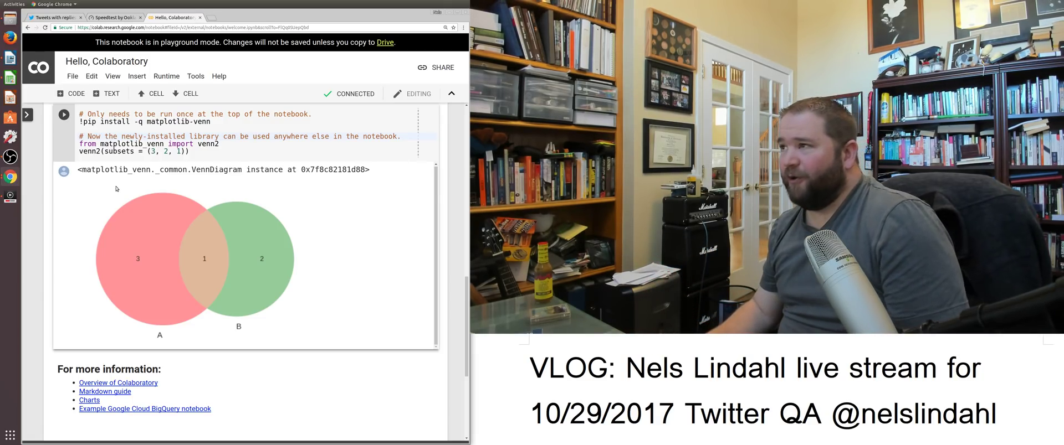